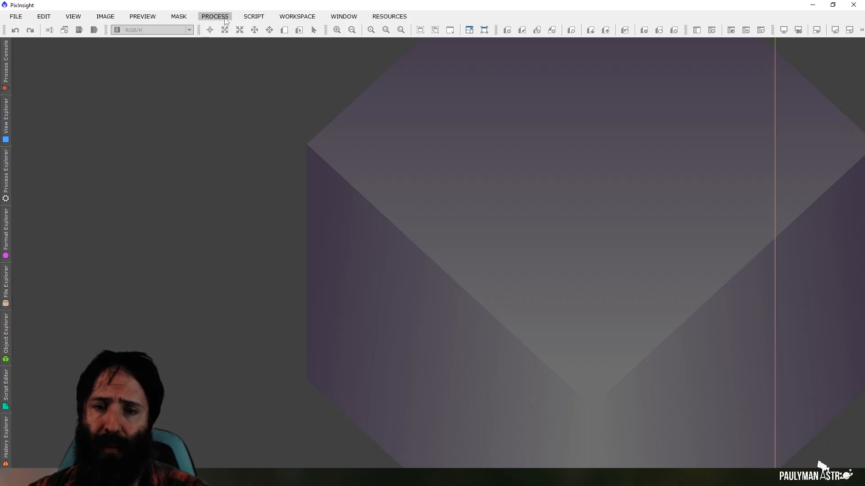
Step: Launch Blink from the All Processes list, showing an empty file list
{"action": "left_click", "coordinate": [214, 16]}
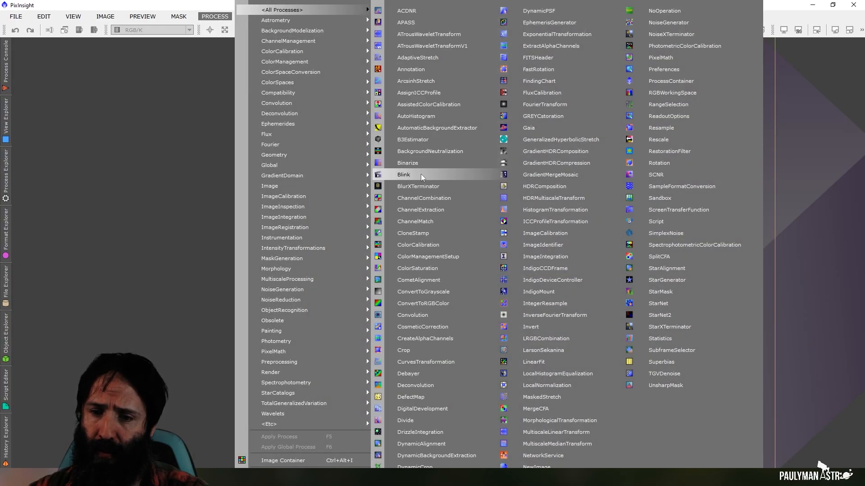
{"action": "left_click", "coordinate": [404, 175]}
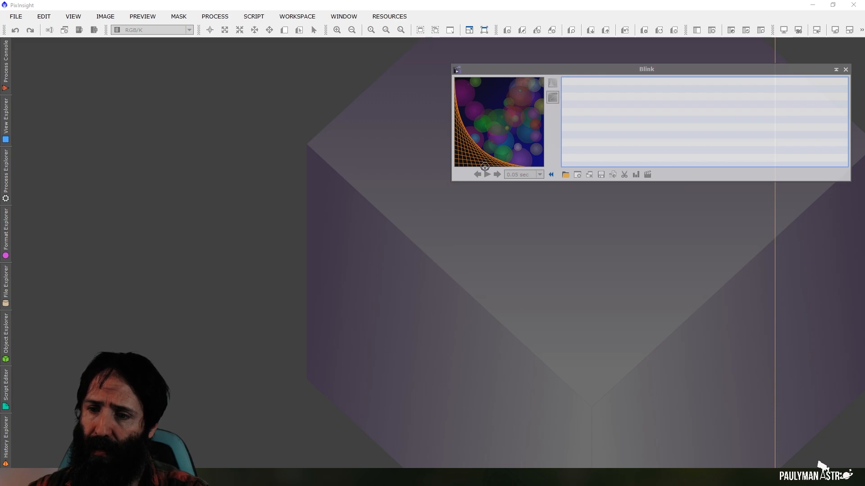
{"action": "mouse_move", "coordinate": [562, 165]}
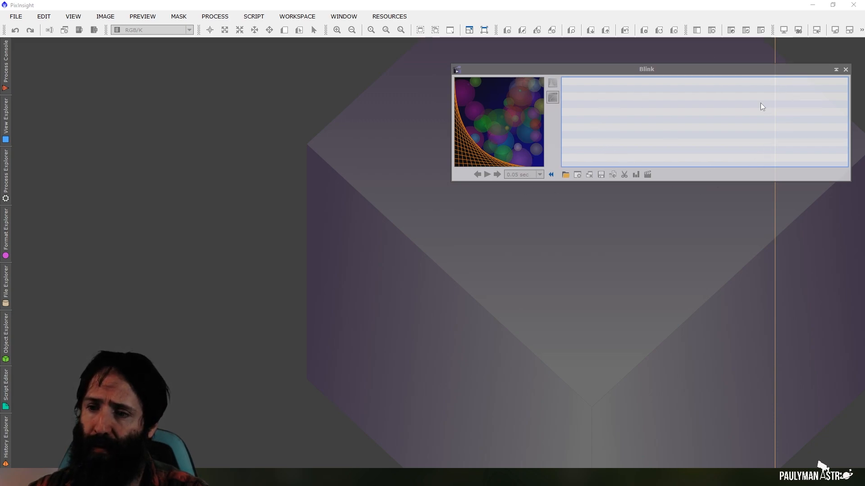
{"action": "mouse_move", "coordinate": [685, 80]}
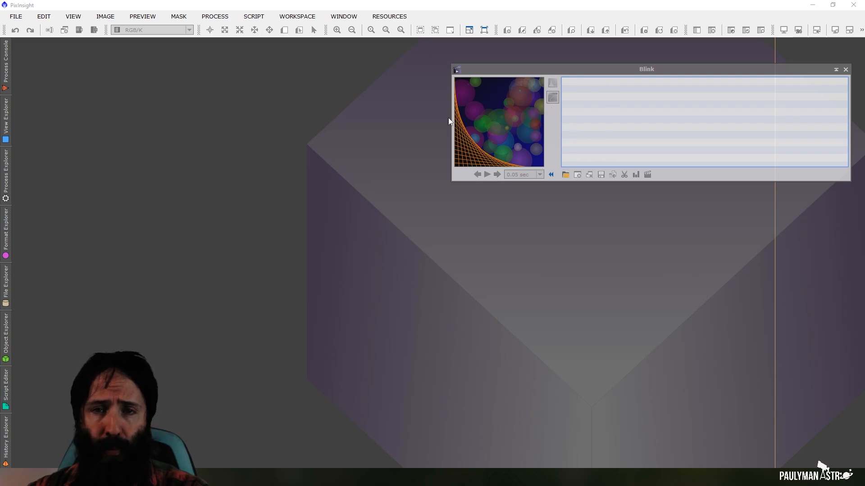
{"action": "mouse_move", "coordinate": [507, 96]}
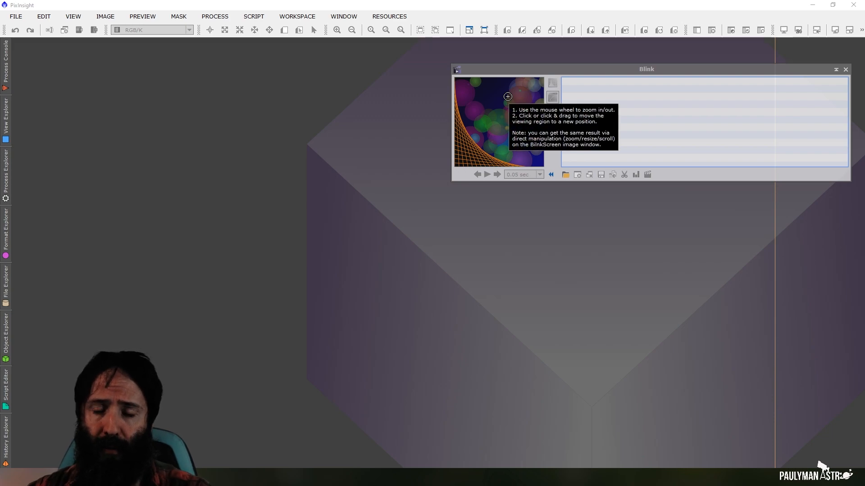
{"action": "mouse_move", "coordinate": [557, 130]}
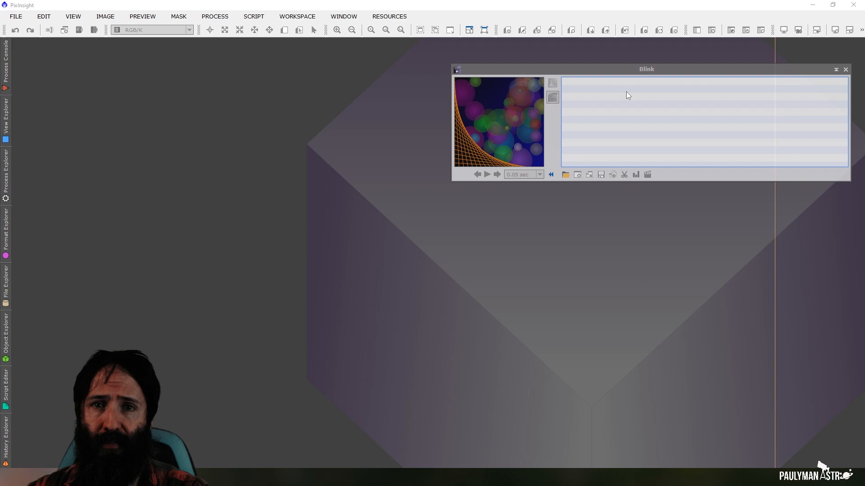
{"action": "mouse_move", "coordinate": [553, 80]}
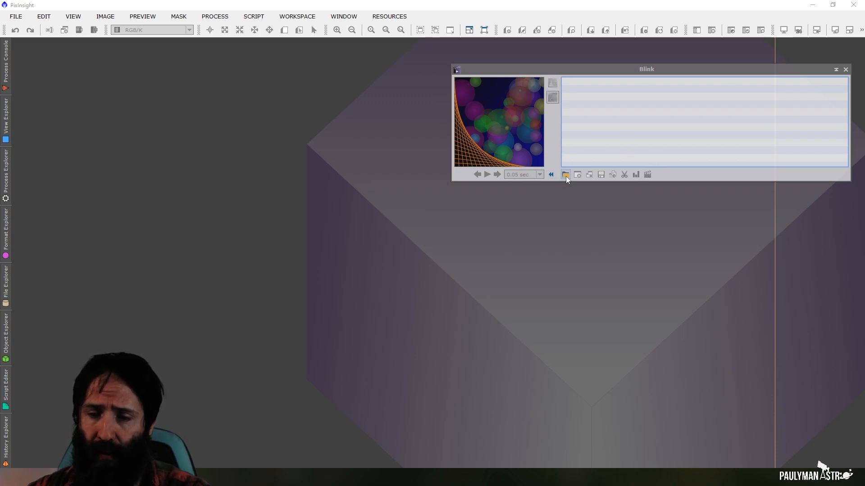
Step: Add the Lagoon FIT subframes from the 2023-06-19 folder into Blink
{"action": "left_click", "coordinate": [566, 175]}
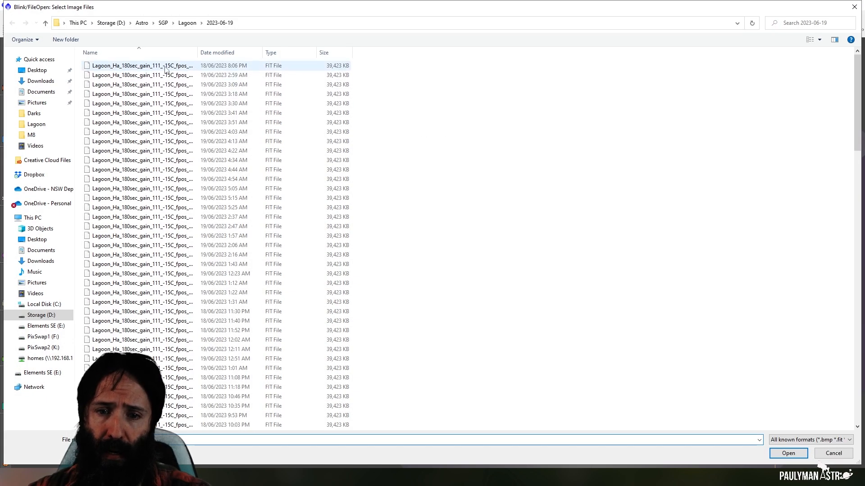
{"action": "left_click", "coordinate": [133, 66]}
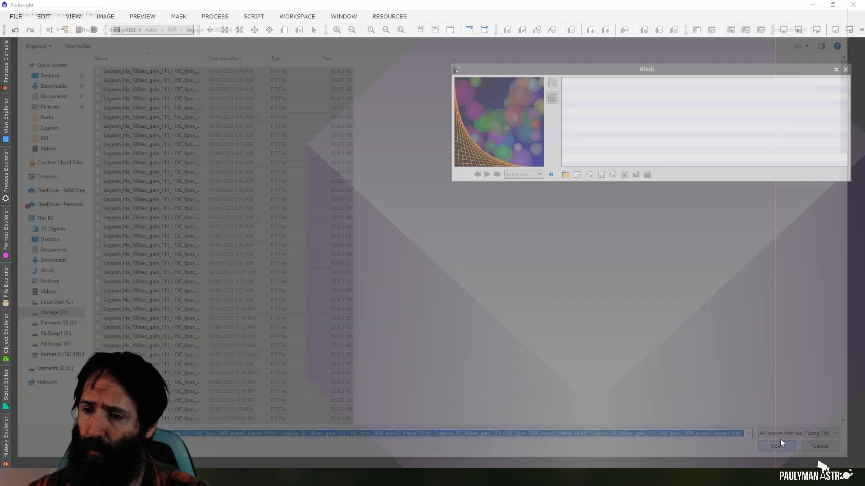
{"action": "left_click", "coordinate": [776, 445]}
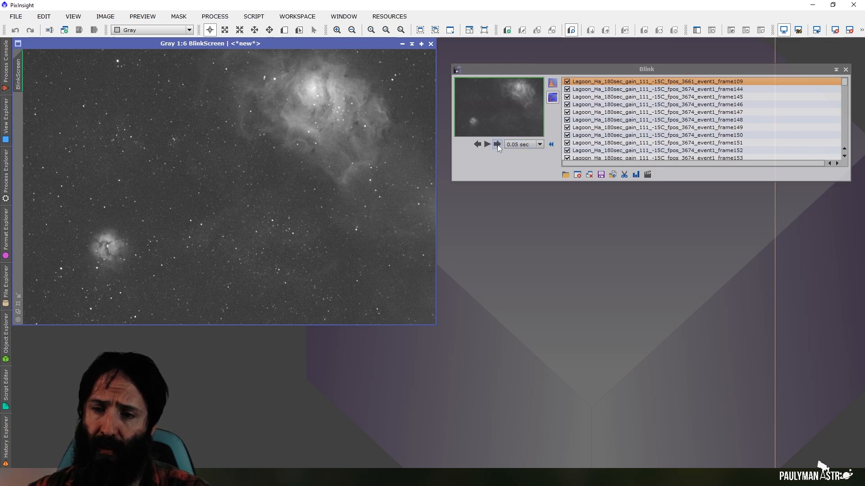
Step: Step forward and back through the first Ha subframes until an OIII frame shows
{"action": "left_click", "coordinate": [497, 143]}
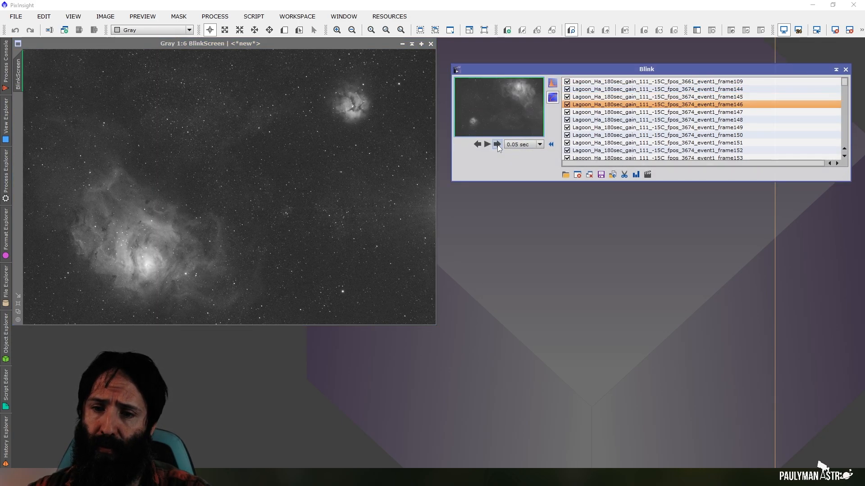
{"action": "left_click", "coordinate": [478, 144]}
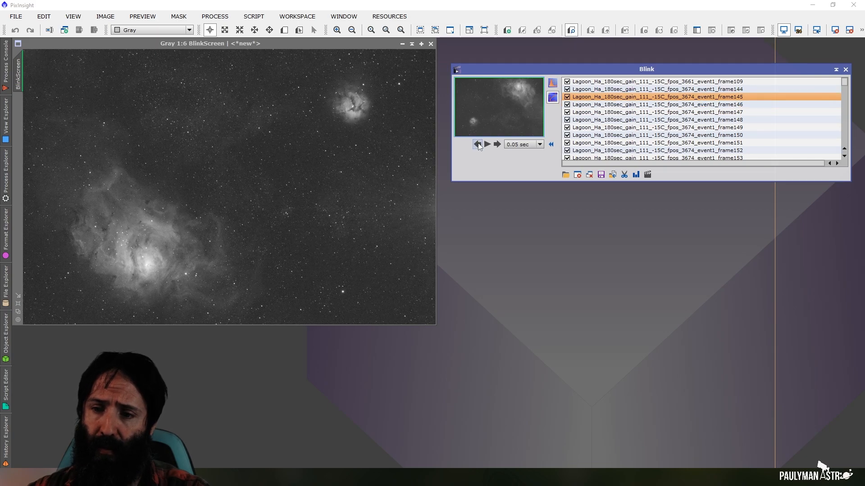
{"action": "left_click", "coordinate": [478, 144]}
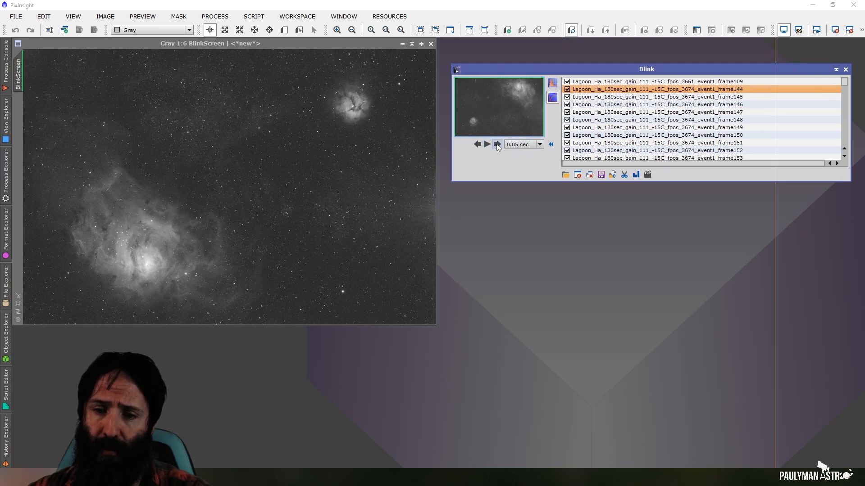
{"action": "left_click", "coordinate": [497, 144]}
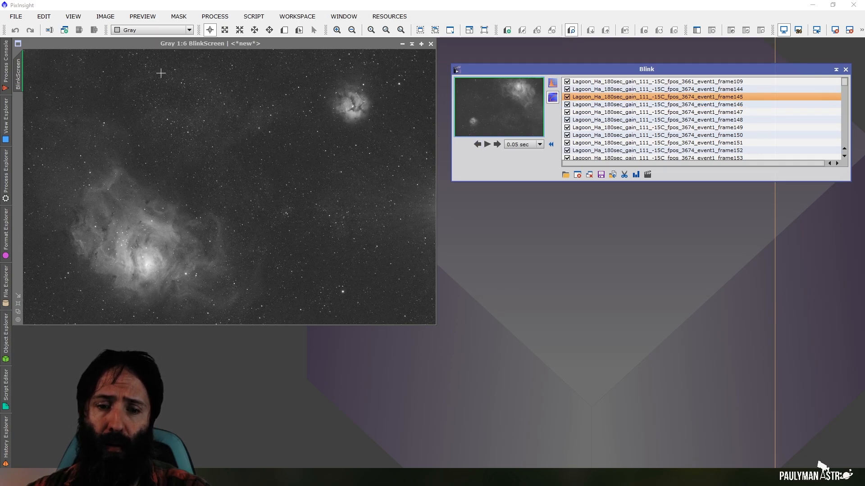
{"action": "mouse_move", "coordinate": [334, 65]}
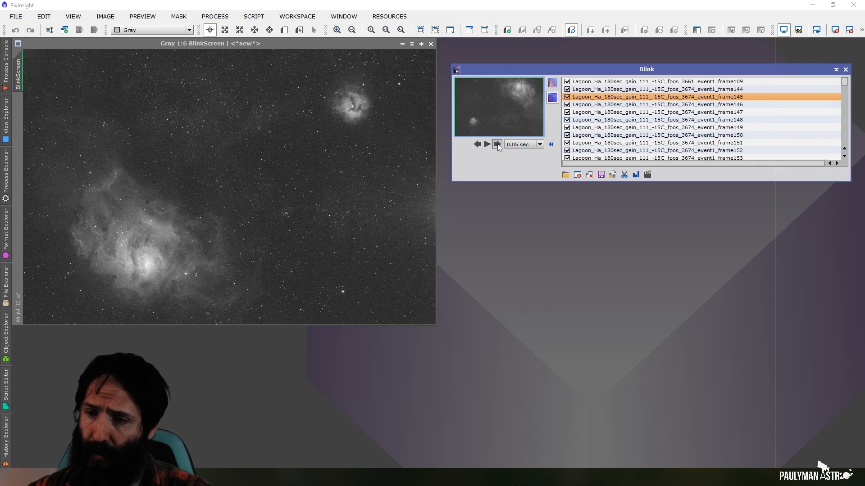
{"action": "left_click", "coordinate": [497, 144]}
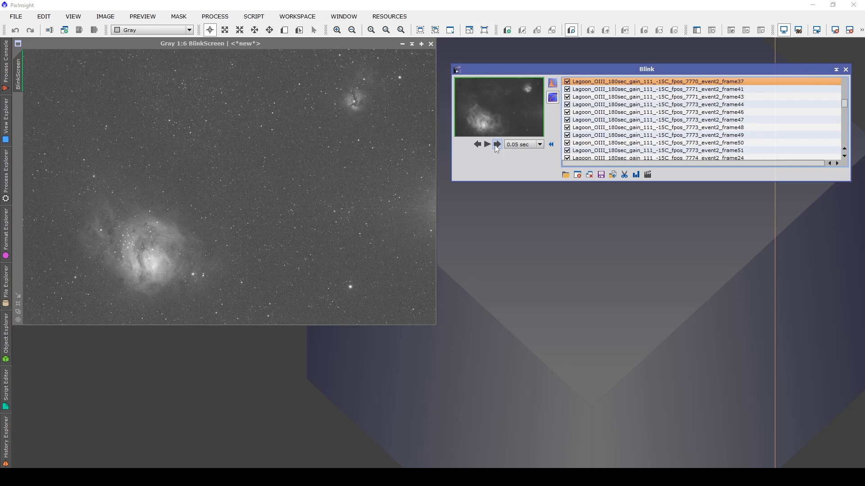
Step: Advance six times through the OIII subframes until an Ha frame returns
{"action": "left_click", "coordinate": [497, 144]}
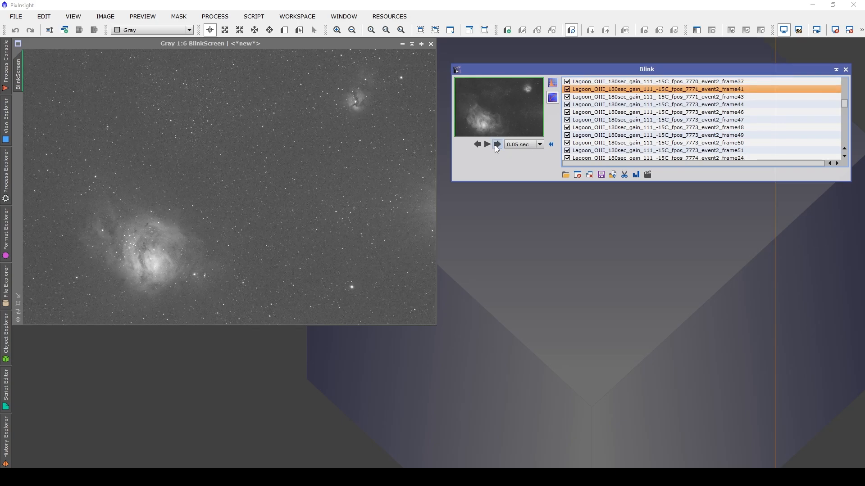
{"action": "left_click", "coordinate": [497, 144]}
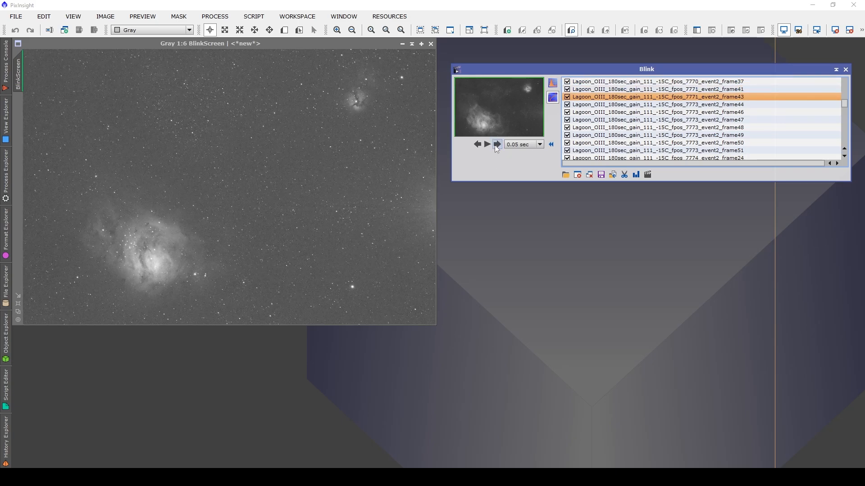
{"action": "left_click", "coordinate": [496, 144]}
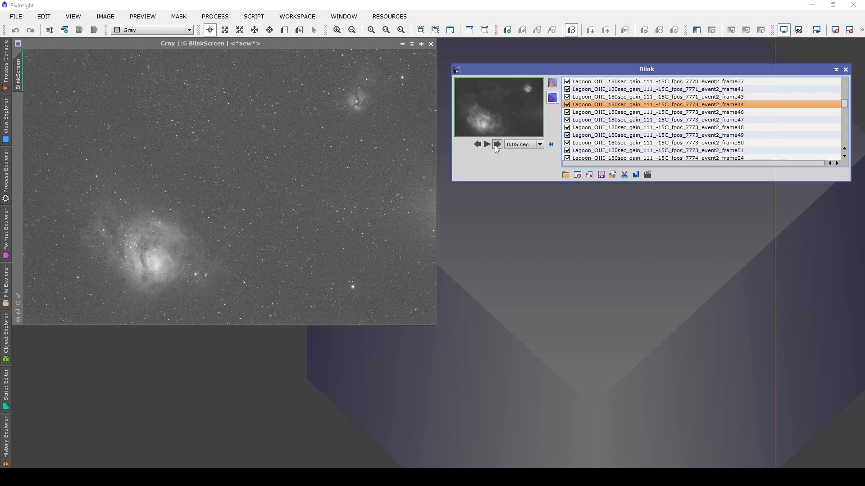
{"action": "left_click", "coordinate": [496, 144]}
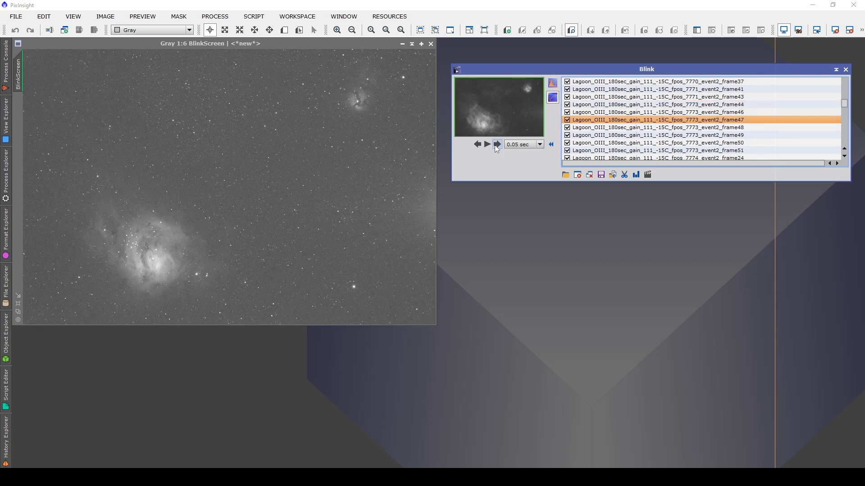
{"action": "left_click", "coordinate": [496, 145]}
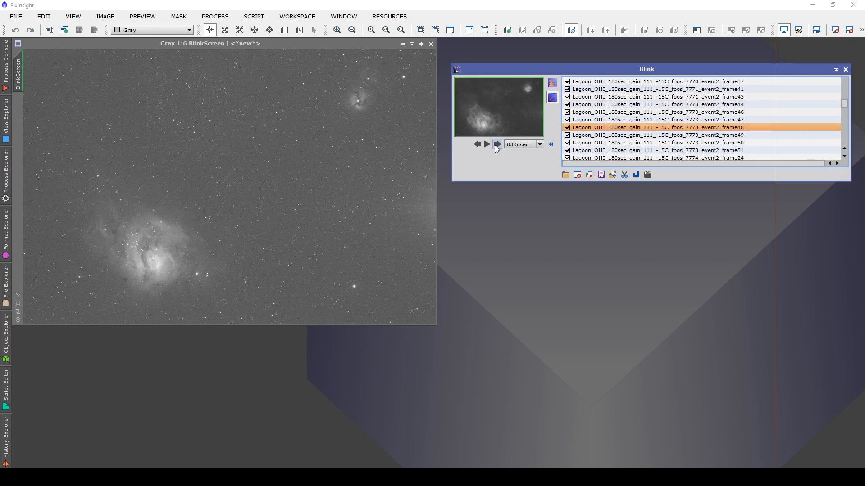
{"action": "left_click", "coordinate": [496, 145]}
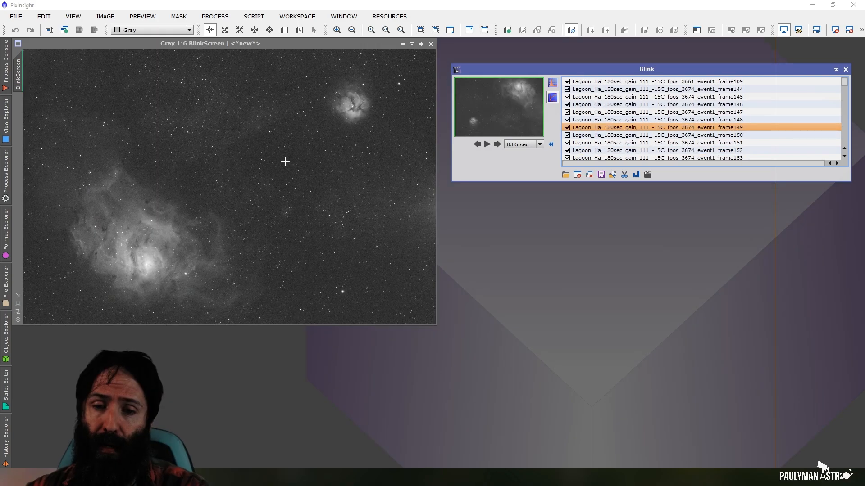
{"action": "mouse_move", "coordinate": [295, 181]}
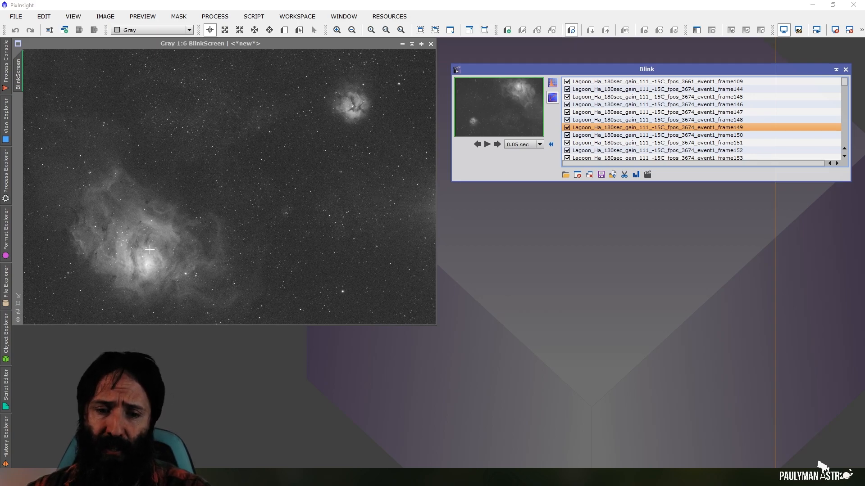
{"action": "mouse_move", "coordinate": [248, 177]}
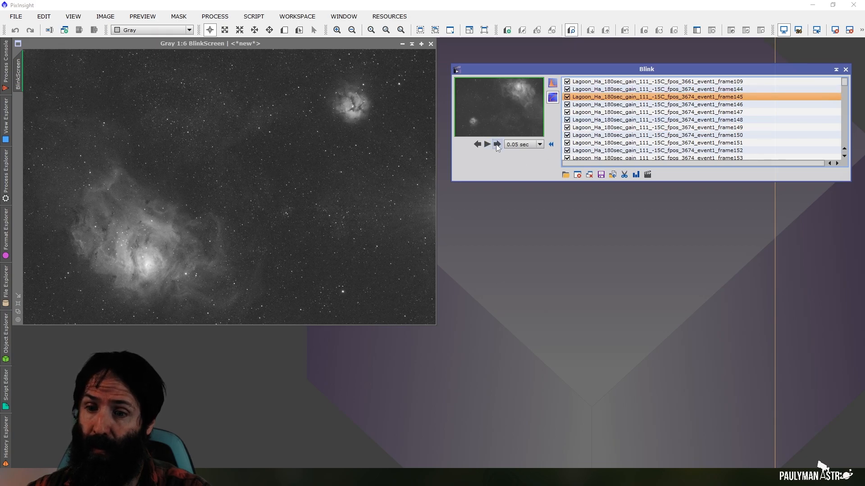
{"action": "left_click", "coordinate": [496, 143]}
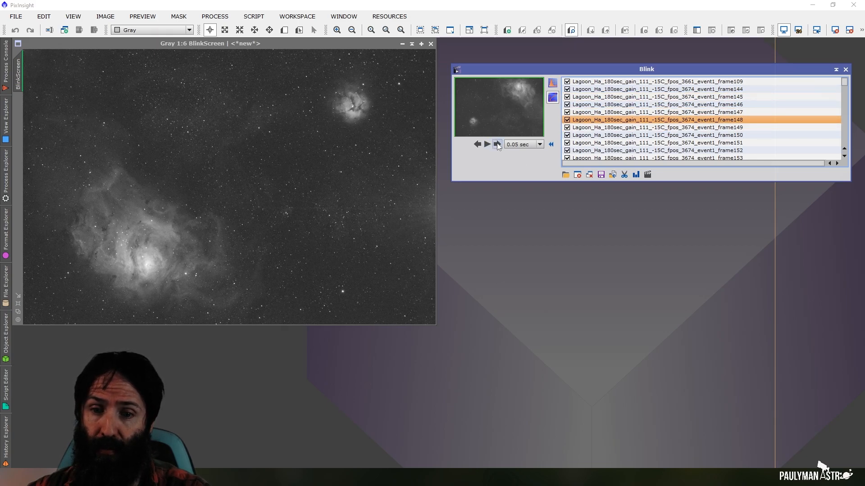
{"action": "left_click", "coordinate": [497, 144]}
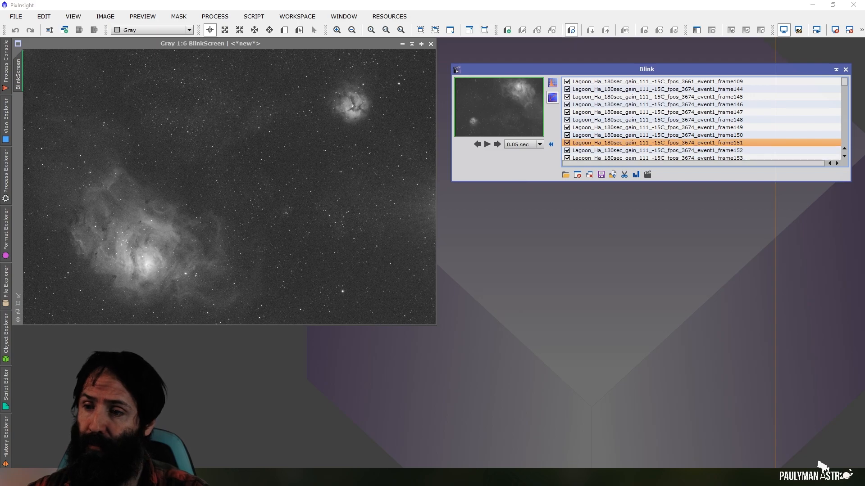
{"action": "left_click", "coordinate": [654, 81]}
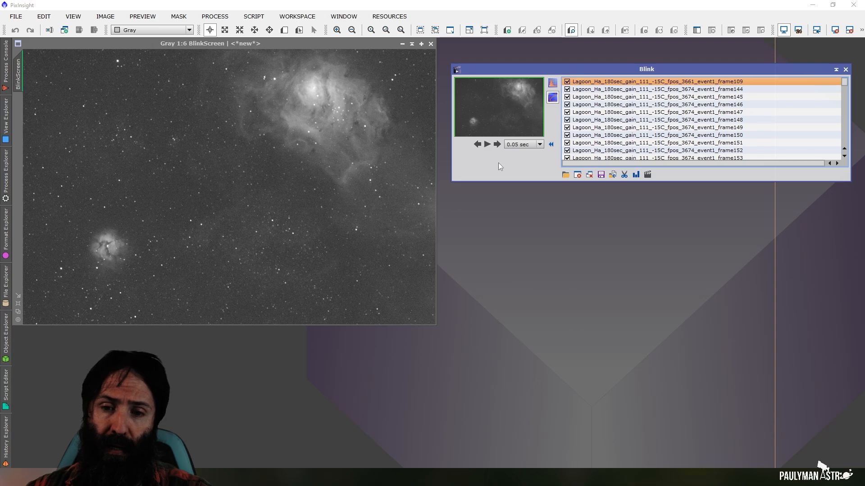
{"action": "mouse_move", "coordinate": [496, 165]}
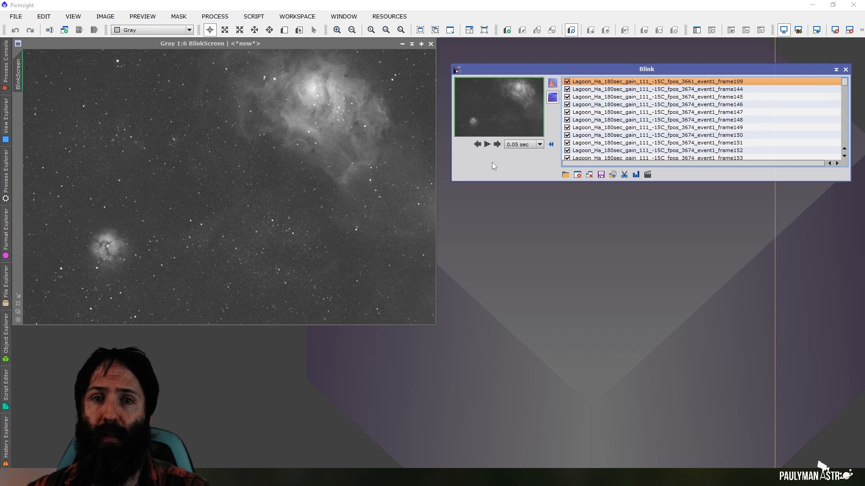
{"action": "mouse_move", "coordinate": [468, 164]}
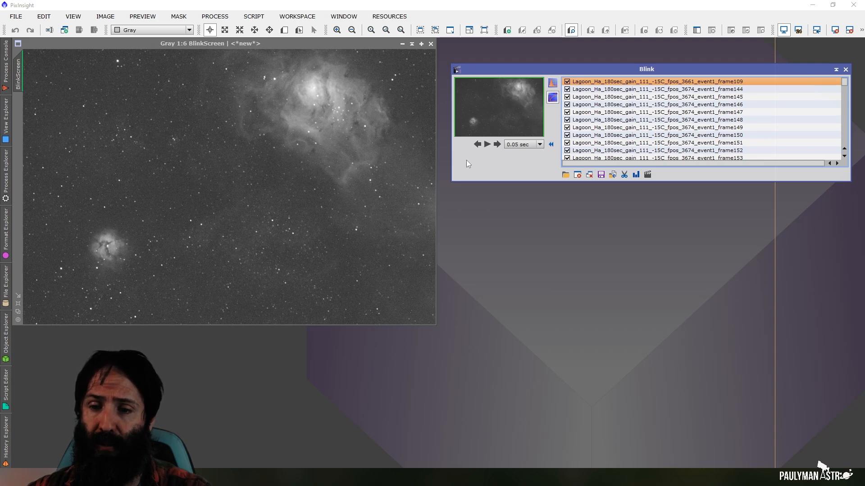
{"action": "mouse_move", "coordinate": [482, 169]}
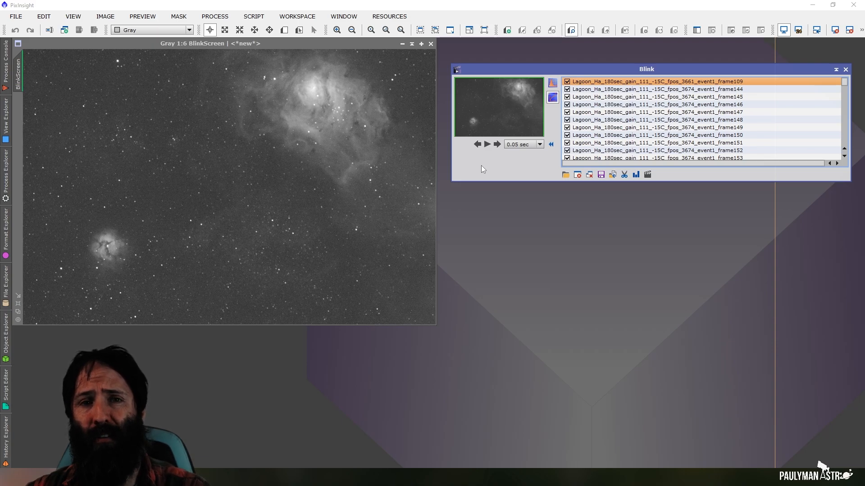
{"action": "mouse_move", "coordinate": [554, 135]}
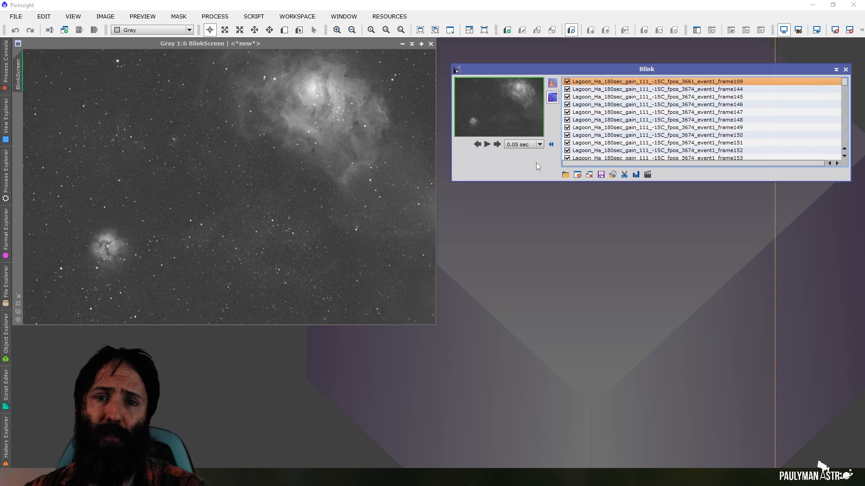
{"action": "mouse_move", "coordinate": [520, 172]}
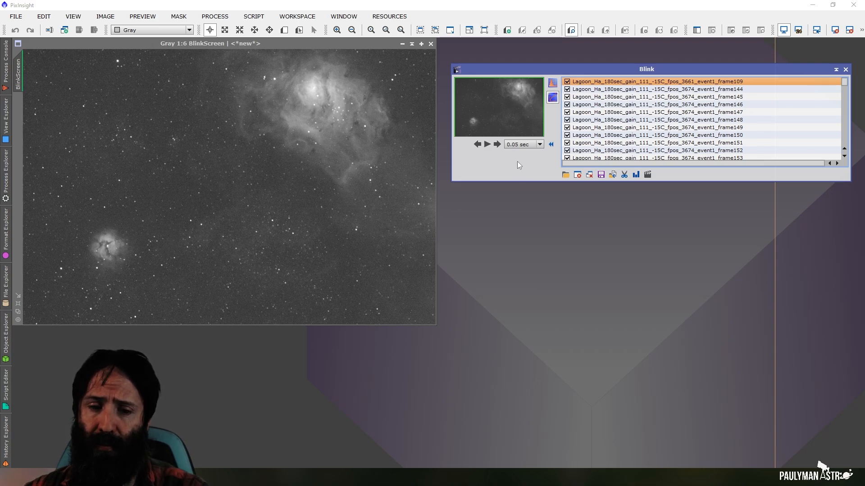
{"action": "mouse_move", "coordinate": [431, 121]}
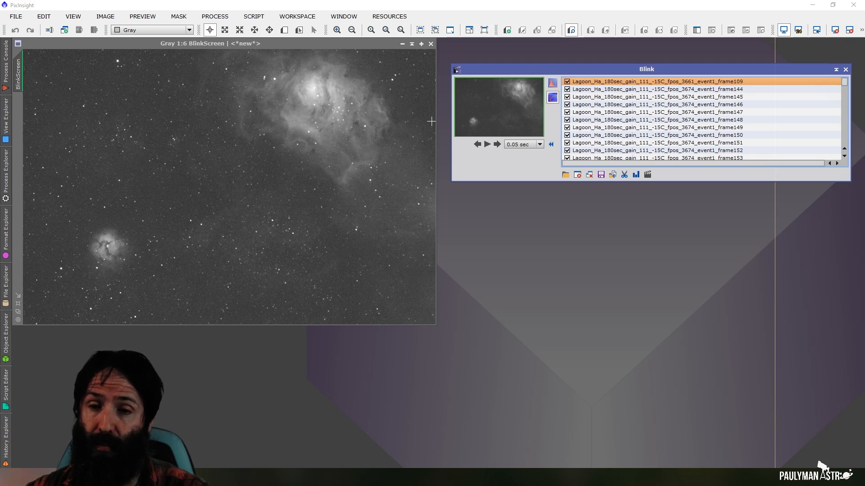
{"action": "left_click", "coordinate": [486, 145]}
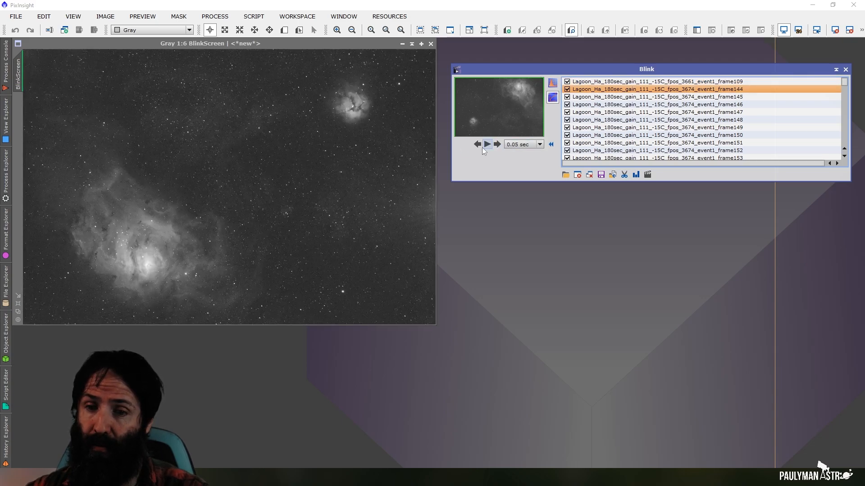
{"action": "mouse_move", "coordinate": [477, 143]}
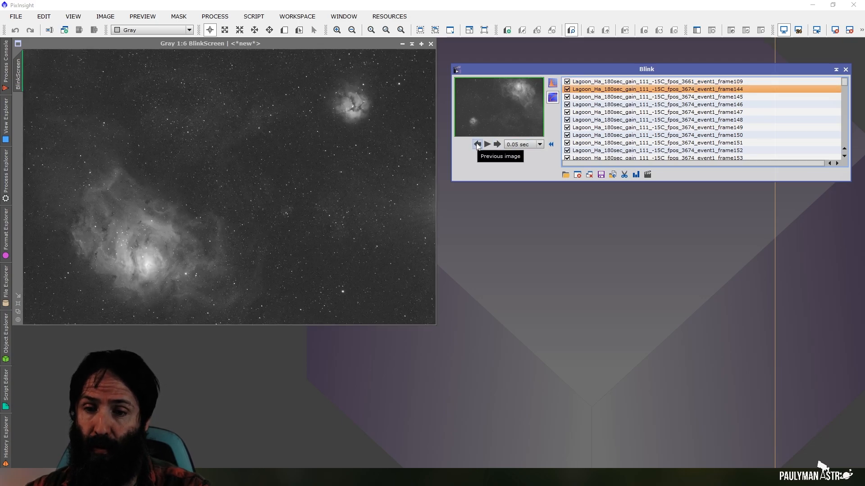
{"action": "left_click", "coordinate": [477, 143]}
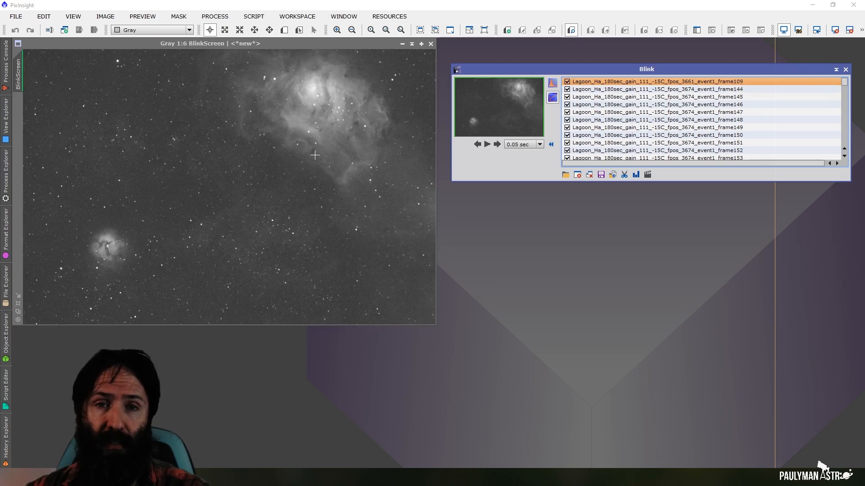
{"action": "mouse_move", "coordinate": [499, 173]}
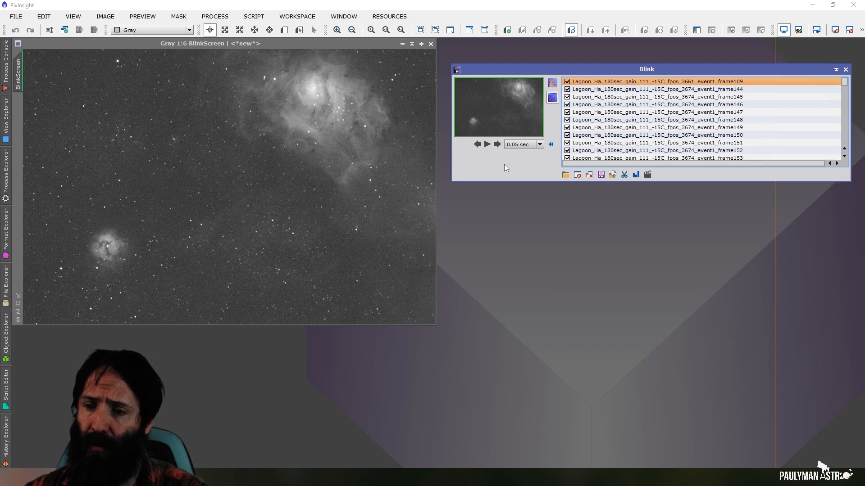
{"action": "mouse_move", "coordinate": [482, 179]}
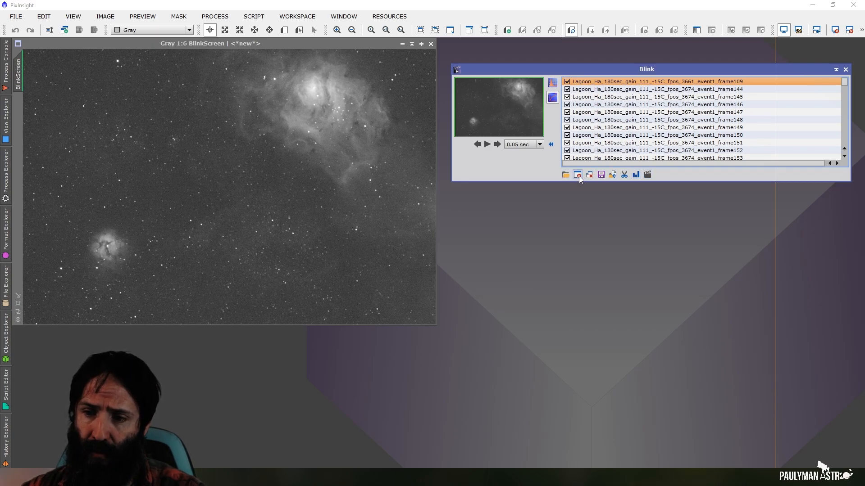
{"action": "mouse_move", "coordinate": [577, 175]}
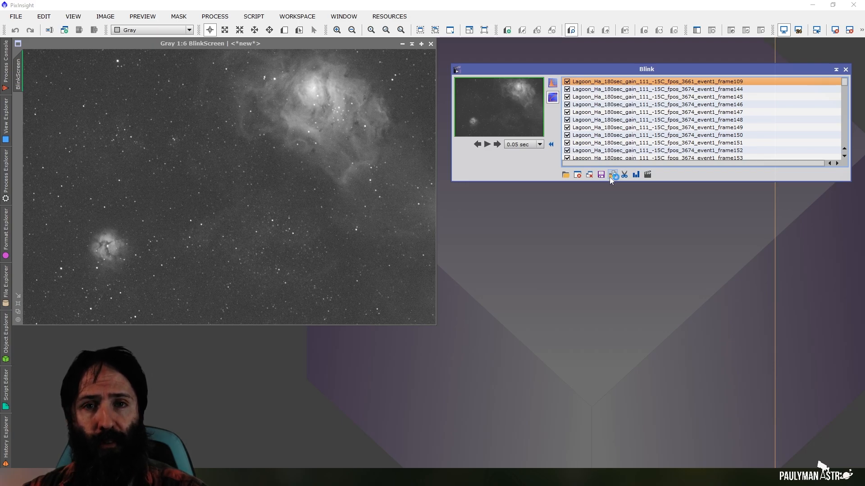
Step: Start moving out-of-focus frame109, bringing up the output-directory dialog
{"action": "left_click", "coordinate": [613, 175]}
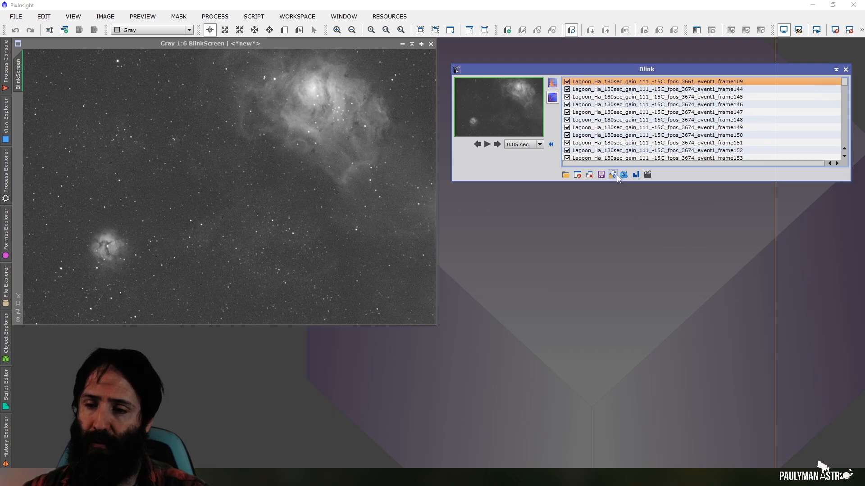
{"action": "left_click", "coordinate": [612, 175]}
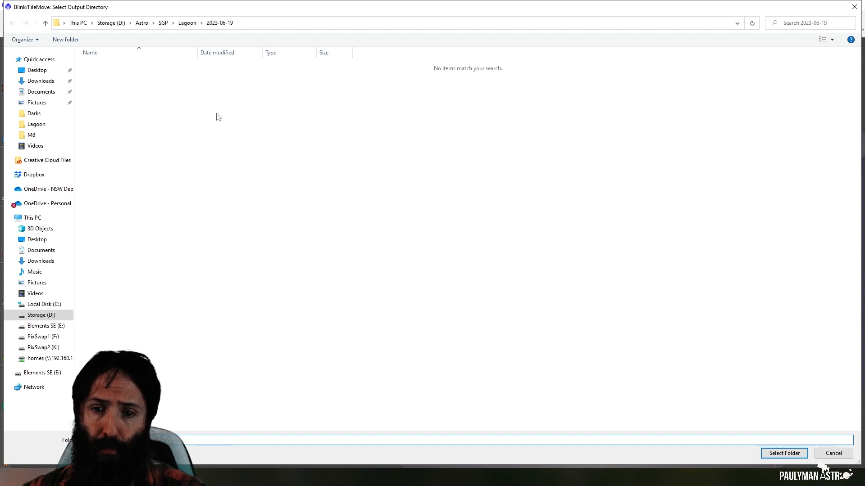
{"action": "mouse_move", "coordinate": [237, 169]}
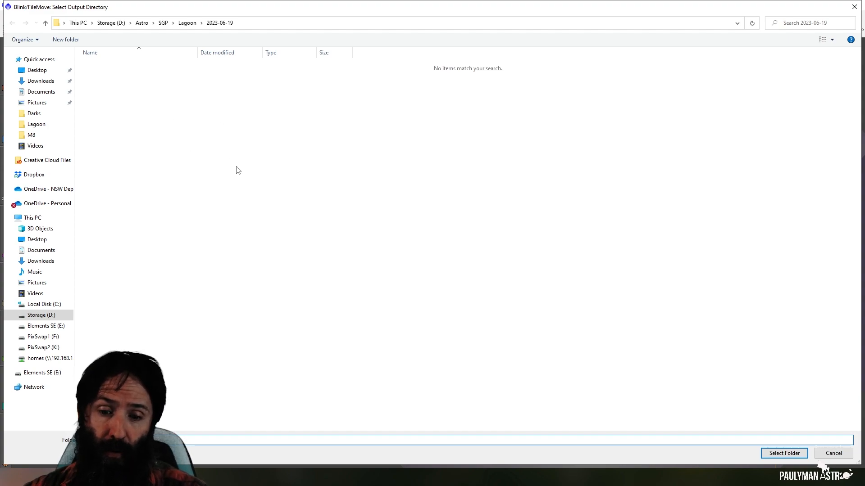
Step: Create a new folder named 'crap' inside 2023-06-19 as the move destination
{"action": "left_click", "coordinate": [65, 40]}
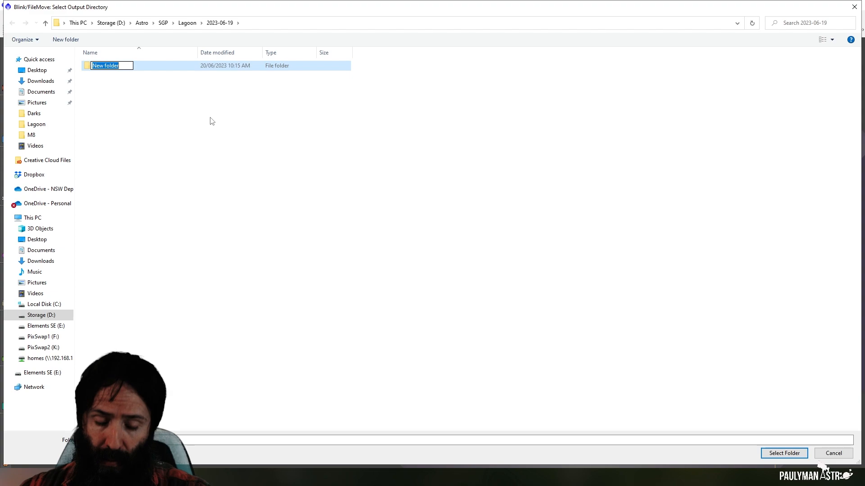
{"action": "type", "text": "crap"}
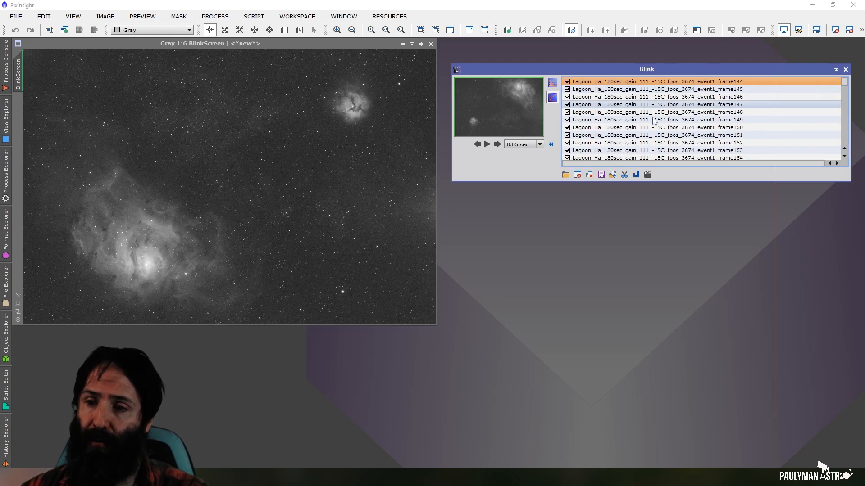
Step: Advance to frames 157-158 and compare the faint frame158 against clear frame156
{"action": "left_click", "coordinate": [671, 111]}
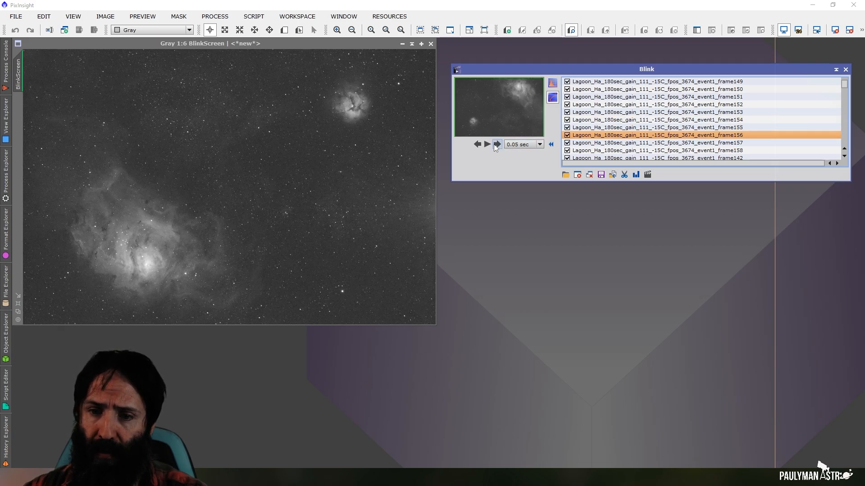
{"action": "left_click", "coordinate": [497, 144]}
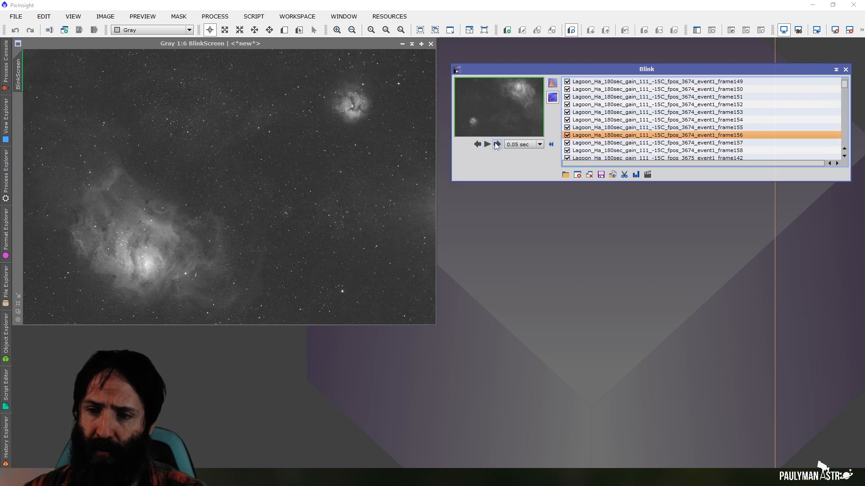
{"action": "left_click", "coordinate": [497, 144]}
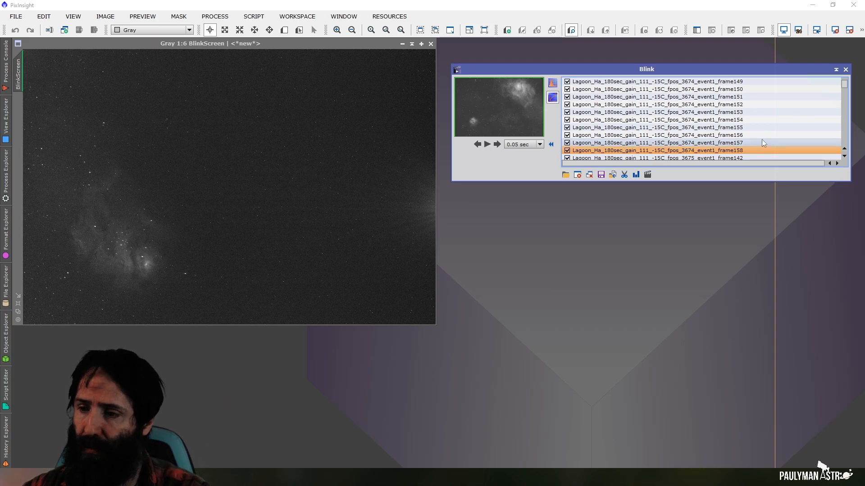
{"action": "left_click", "coordinate": [656, 135]}
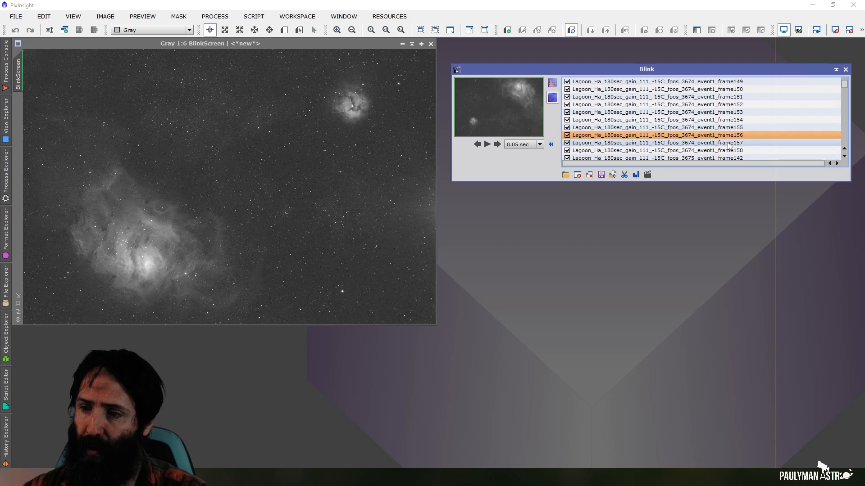
{"action": "left_click", "coordinate": [665, 150]}
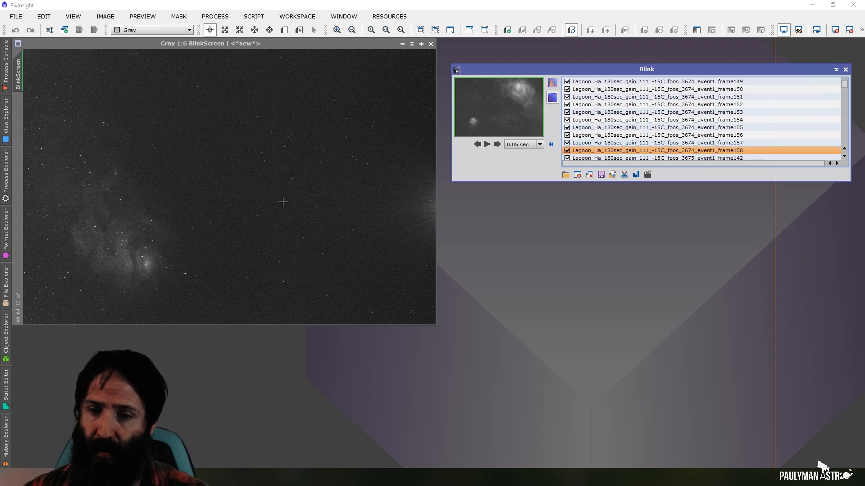
{"action": "mouse_move", "coordinate": [378, 106]}
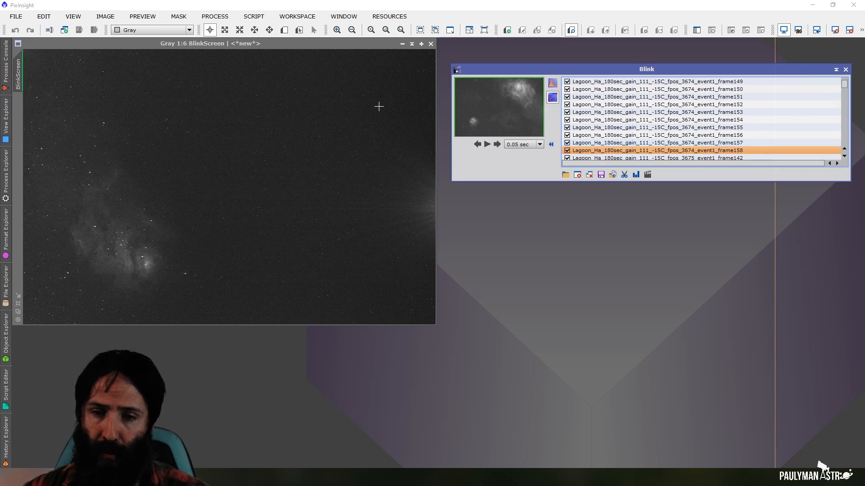
{"action": "mouse_move", "coordinate": [303, 104]}
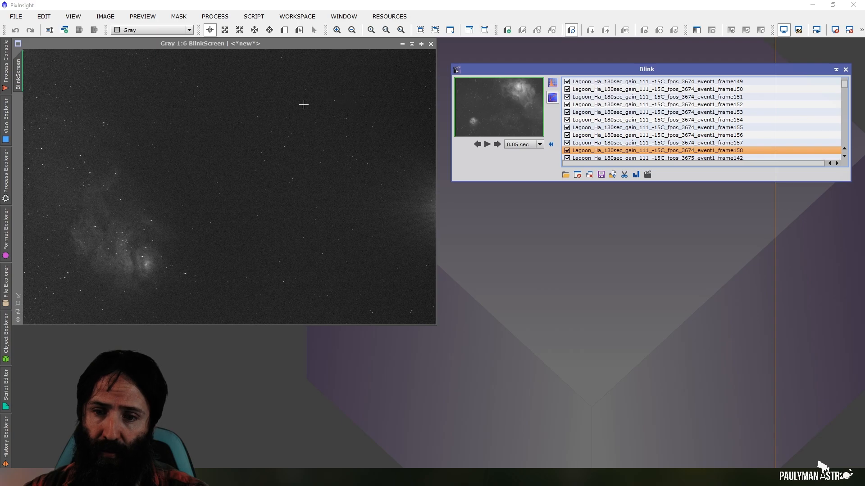
{"action": "mouse_move", "coordinate": [265, 160]}
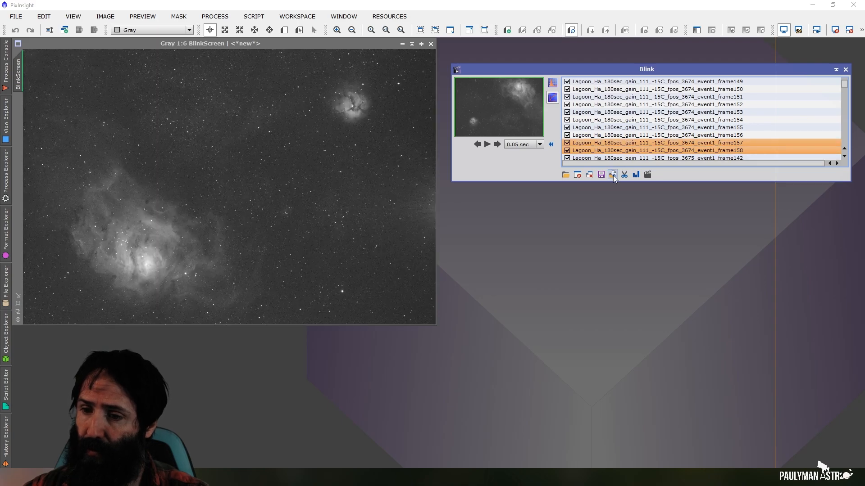
Step: Move the selected frames 157 and 158 into the crap folder
{"action": "left_click", "coordinate": [612, 174]}
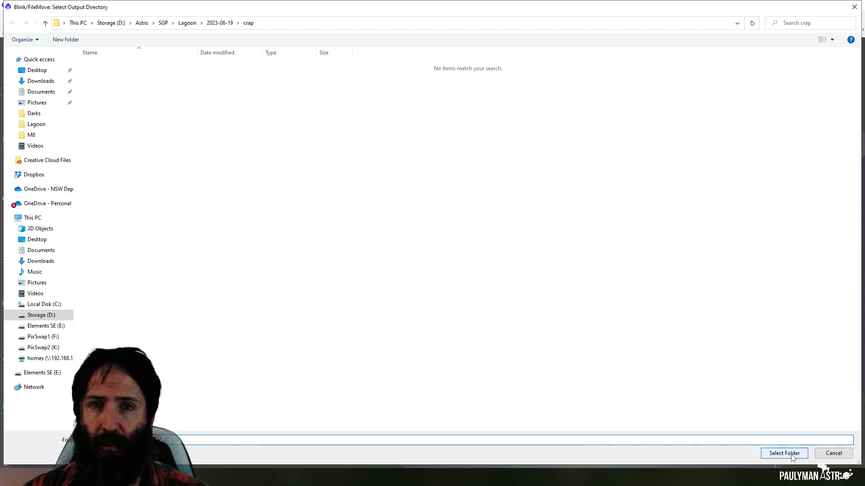
{"action": "left_click", "coordinate": [784, 453]}
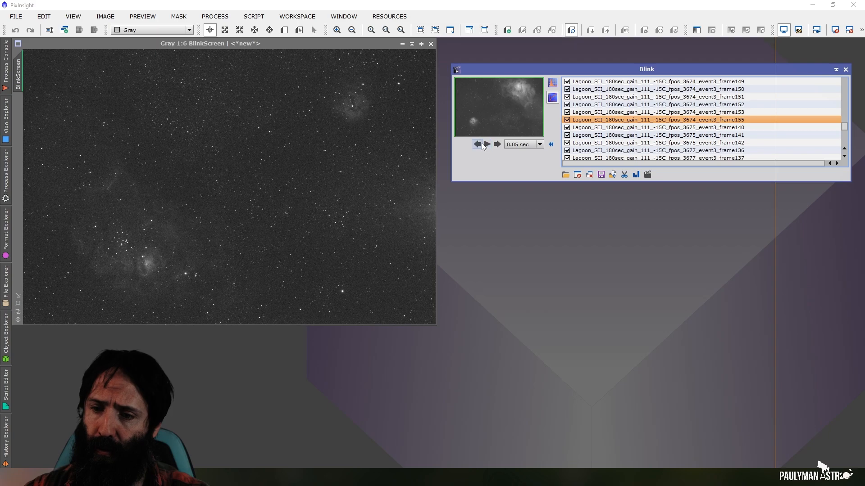
Step: Play the Blink animation through the SII subframes, then pause it
{"action": "left_click", "coordinate": [487, 144]}
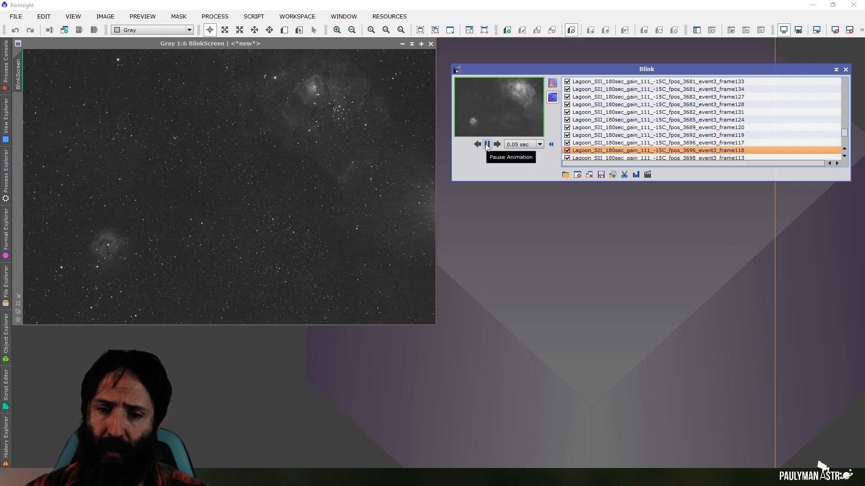
{"action": "left_click", "coordinate": [487, 144]}
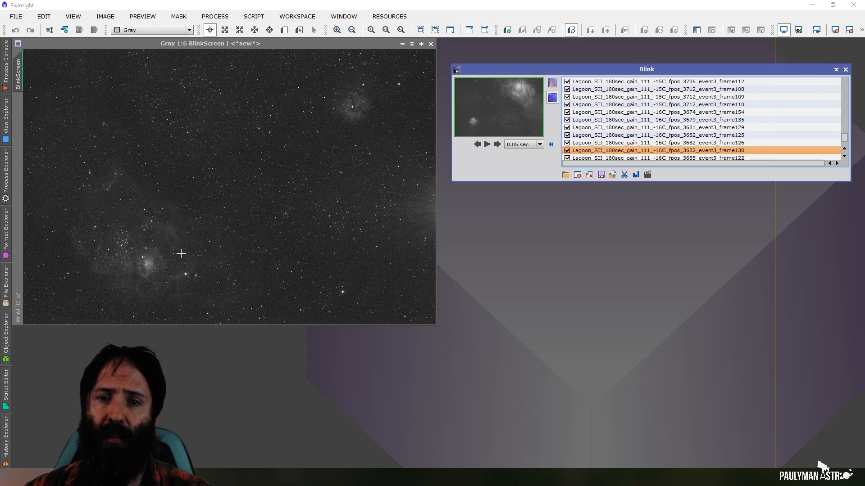
{"action": "mouse_move", "coordinate": [316, 197]}
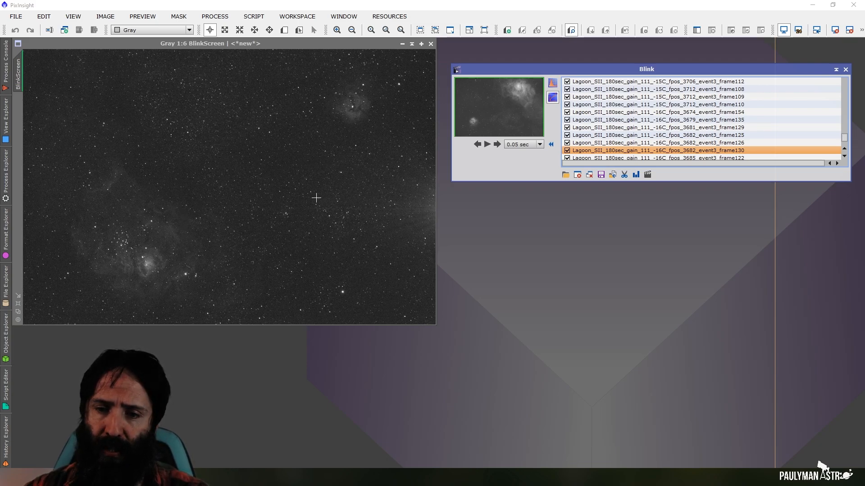
{"action": "mouse_move", "coordinate": [319, 191]}
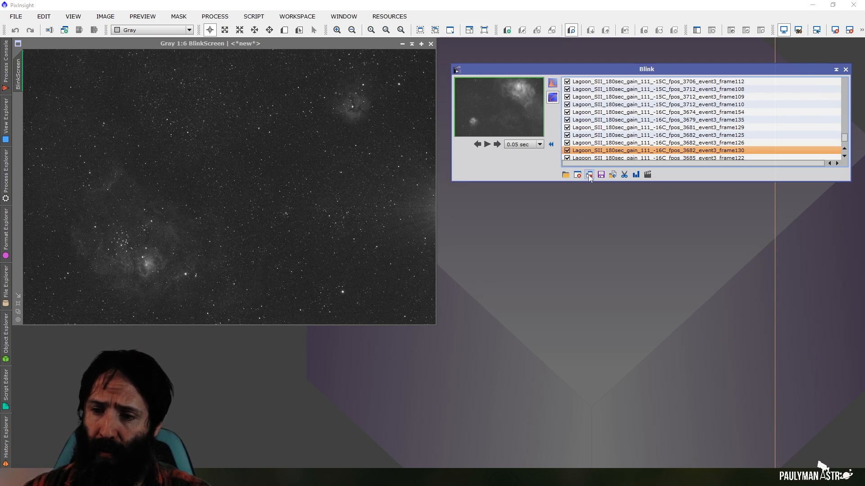
{"action": "mouse_move", "coordinate": [589, 175]}
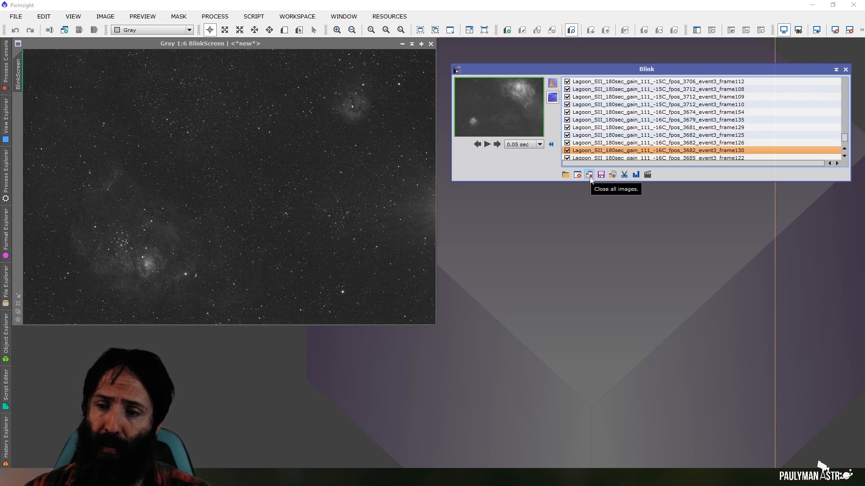
{"action": "mouse_move", "coordinate": [578, 175]}
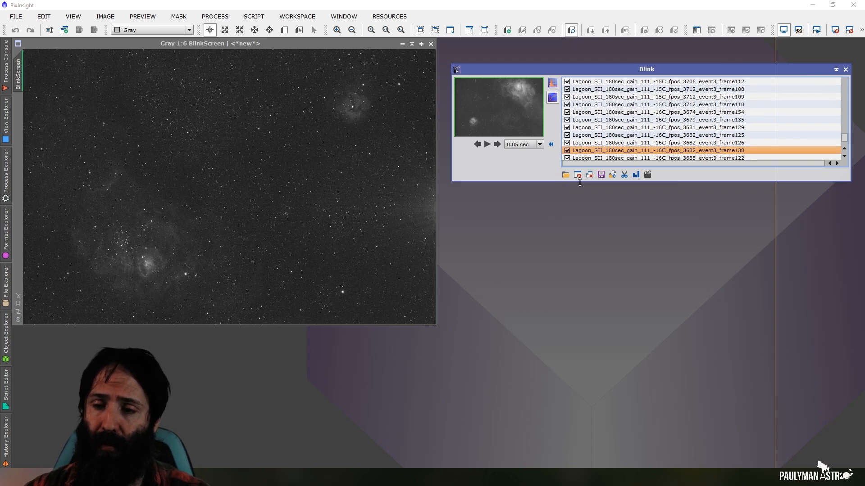
{"action": "mouse_move", "coordinate": [589, 174]}
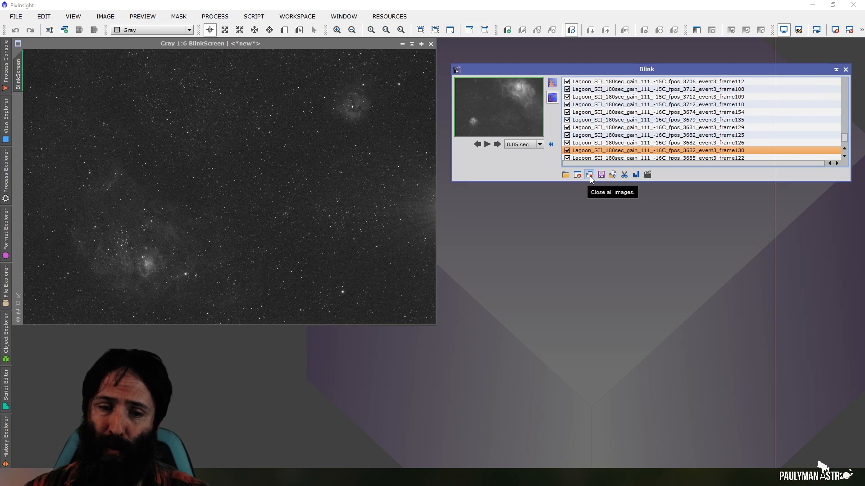